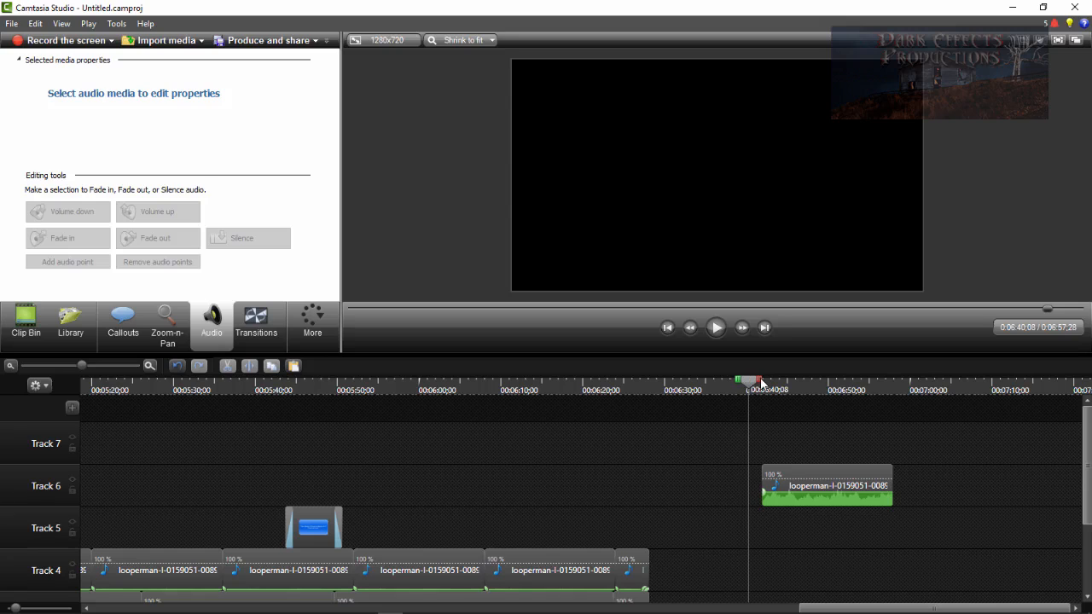
mouse_move(850, 496)
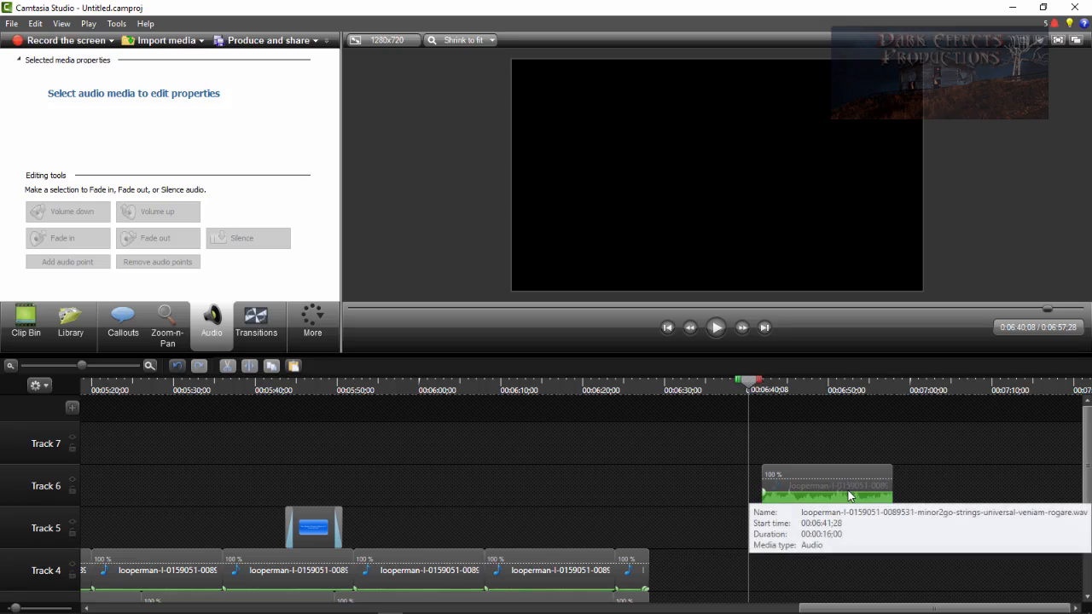
- Drag the Track 6 clip's green volume line down to lower its overall volume
right_click(826, 486)
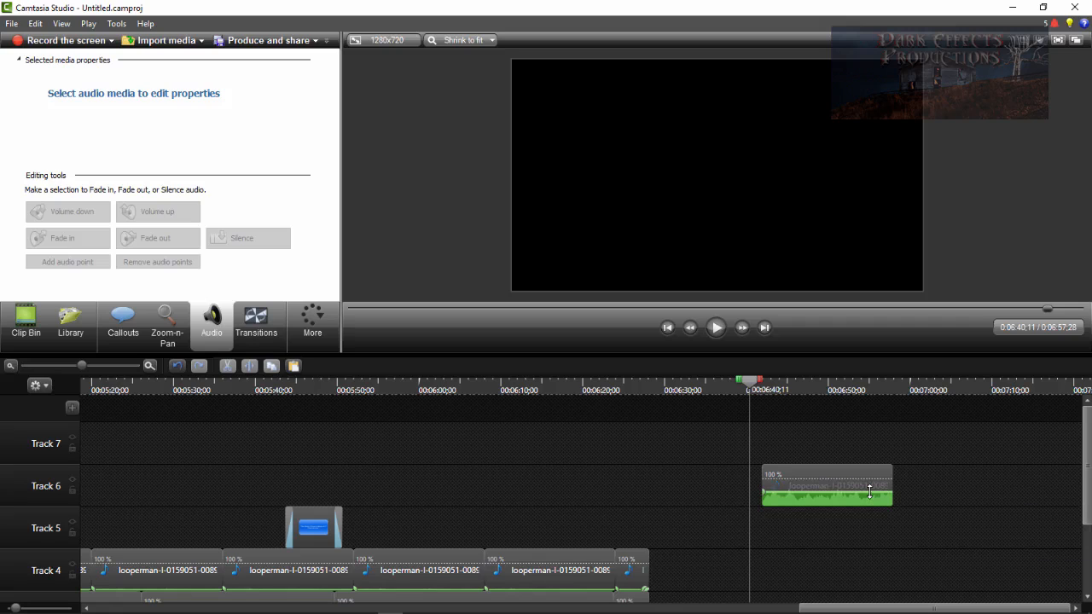
drag(871, 491, 872, 499)
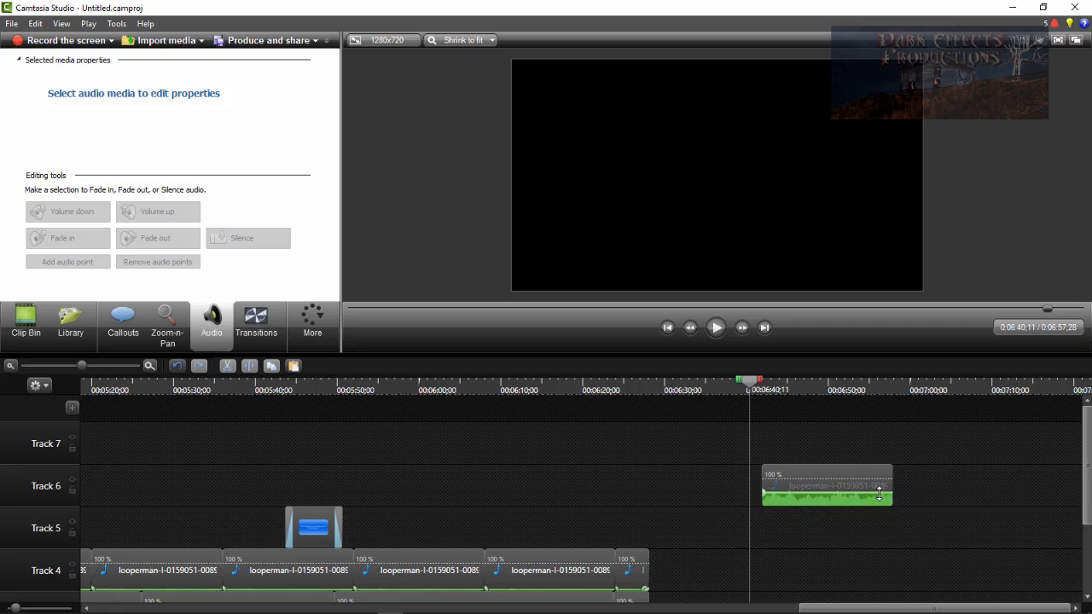
mouse_move(874, 495)
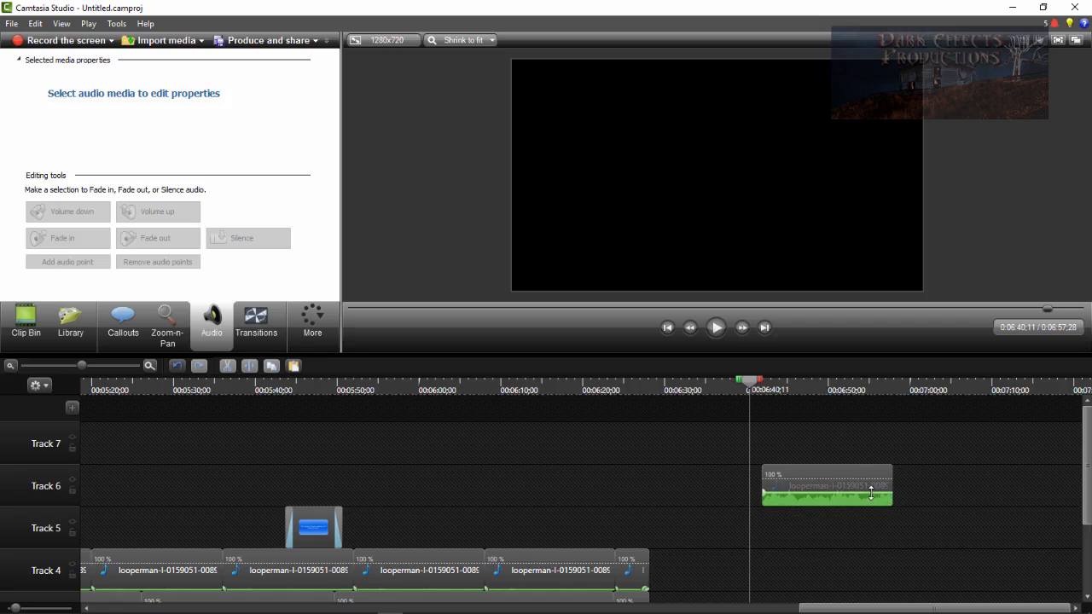
- Add an audio point to the Track 6 clip and settle its volume at about 45%
right_click(826, 492)
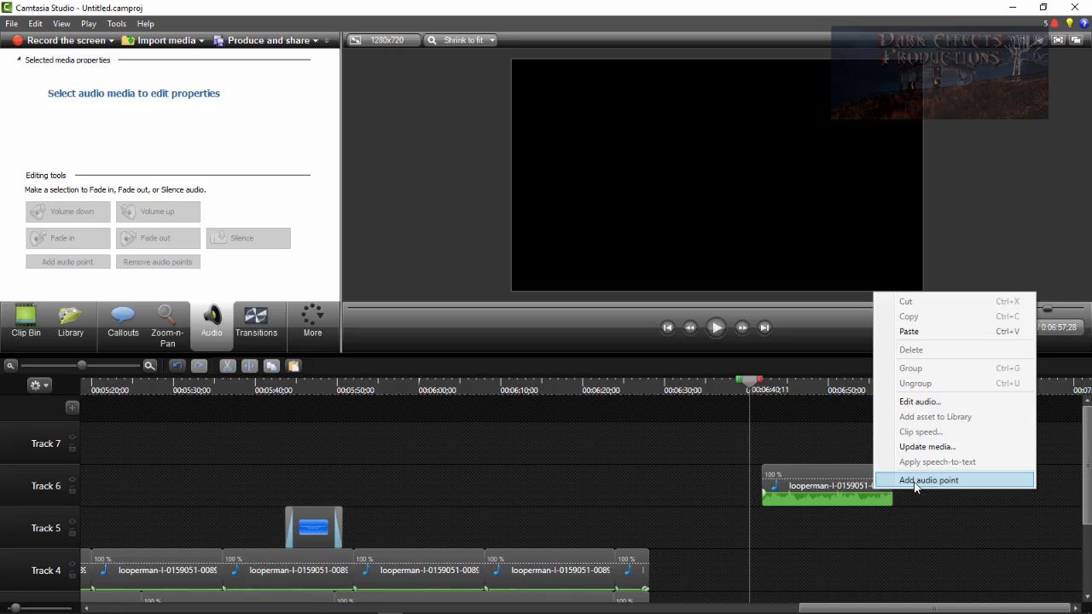
click(929, 480)
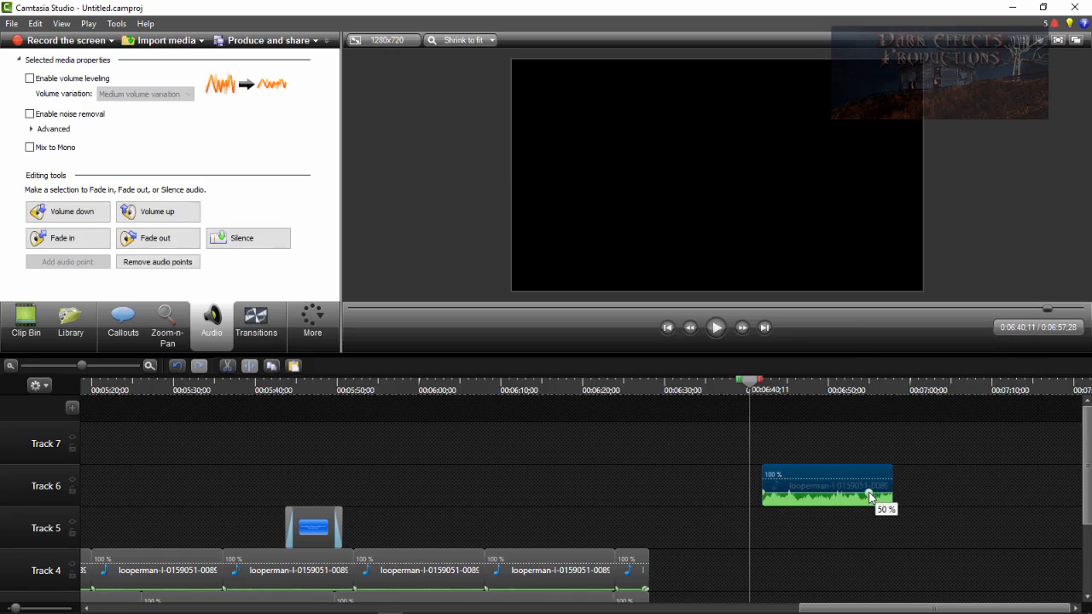
drag(867, 495, 867, 498)
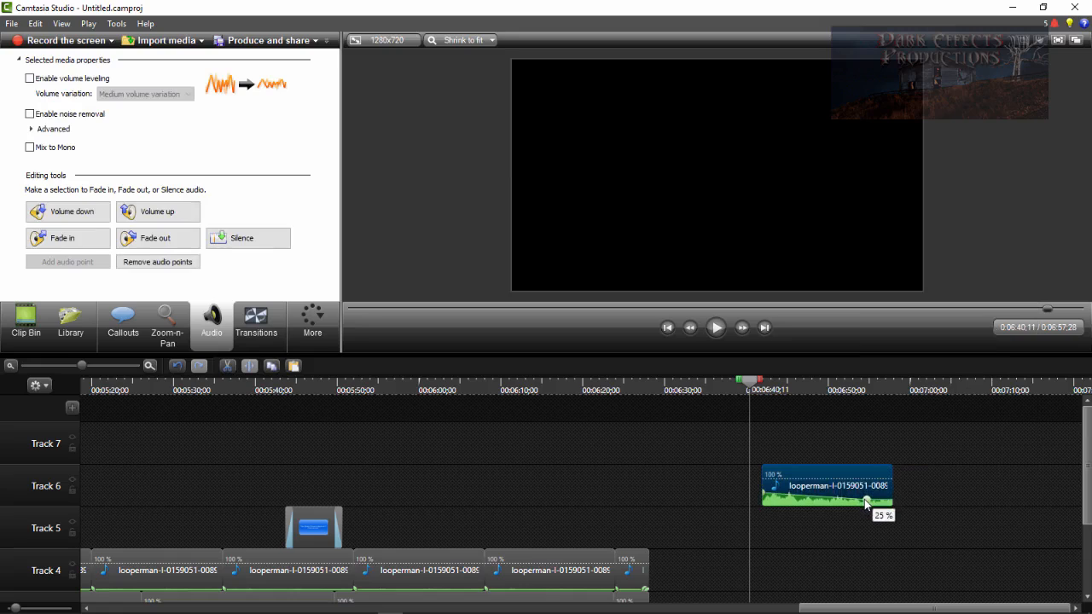
drag(867, 504, 870, 488)
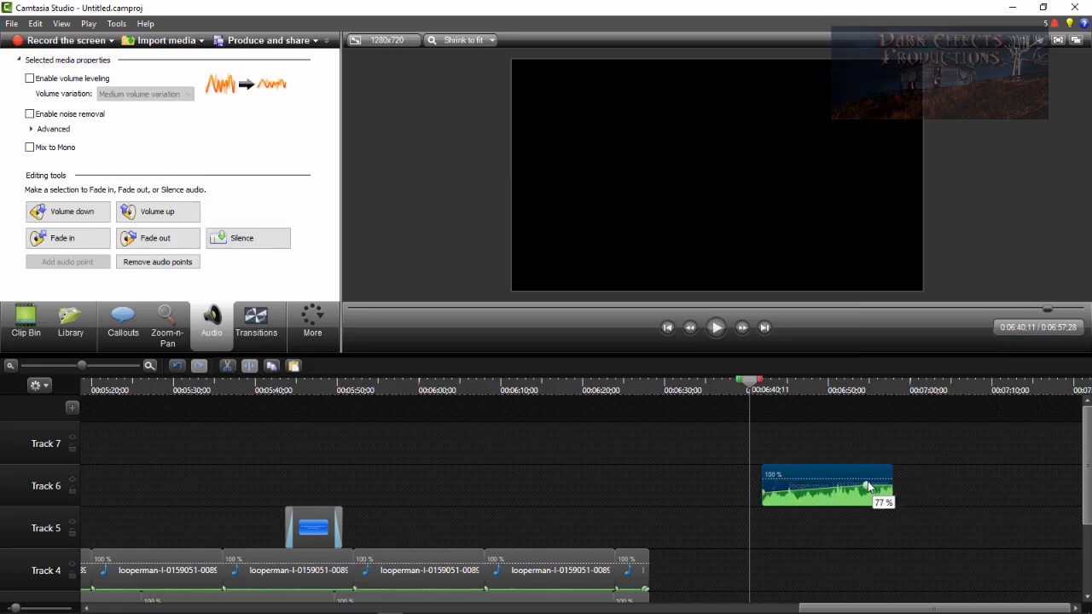
drag(871, 486, 870, 498)
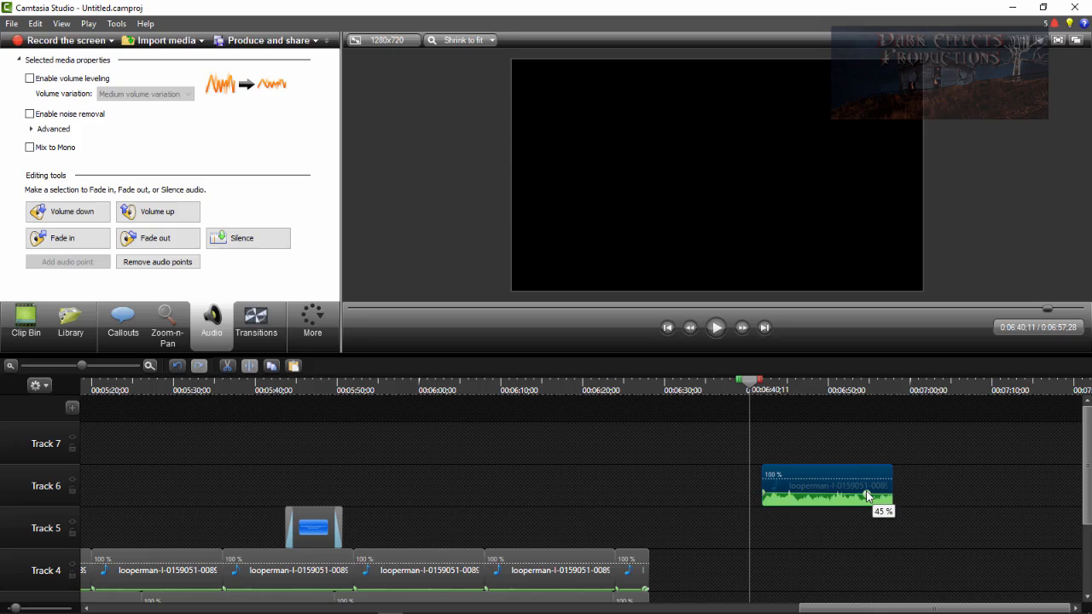
- Add another audio point to the Track 6 clip and set its volume to 50%
right_click(867, 497)
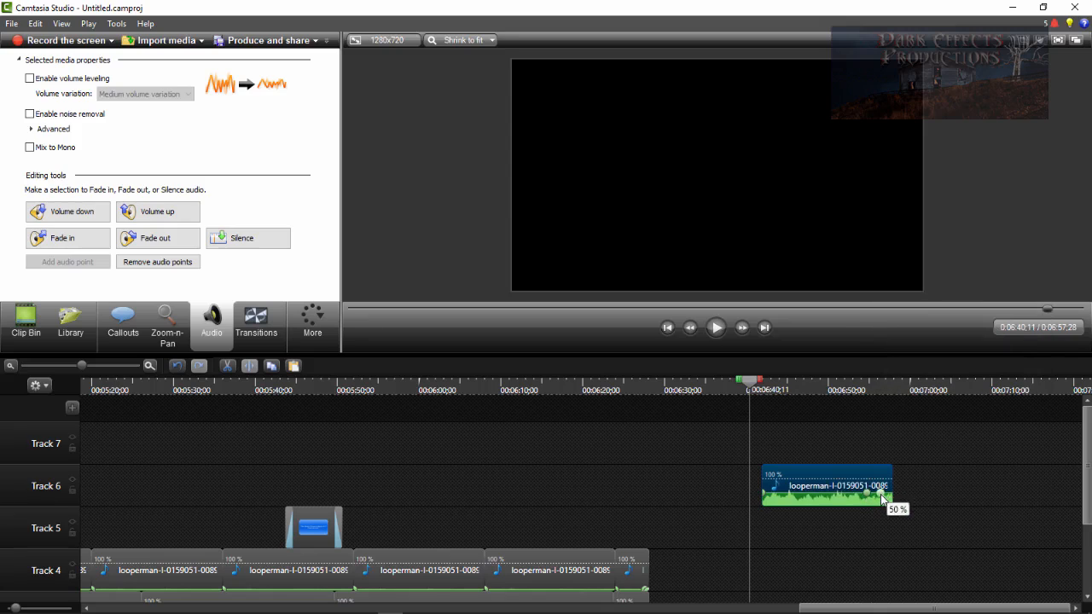
drag(884, 502, 891, 510)
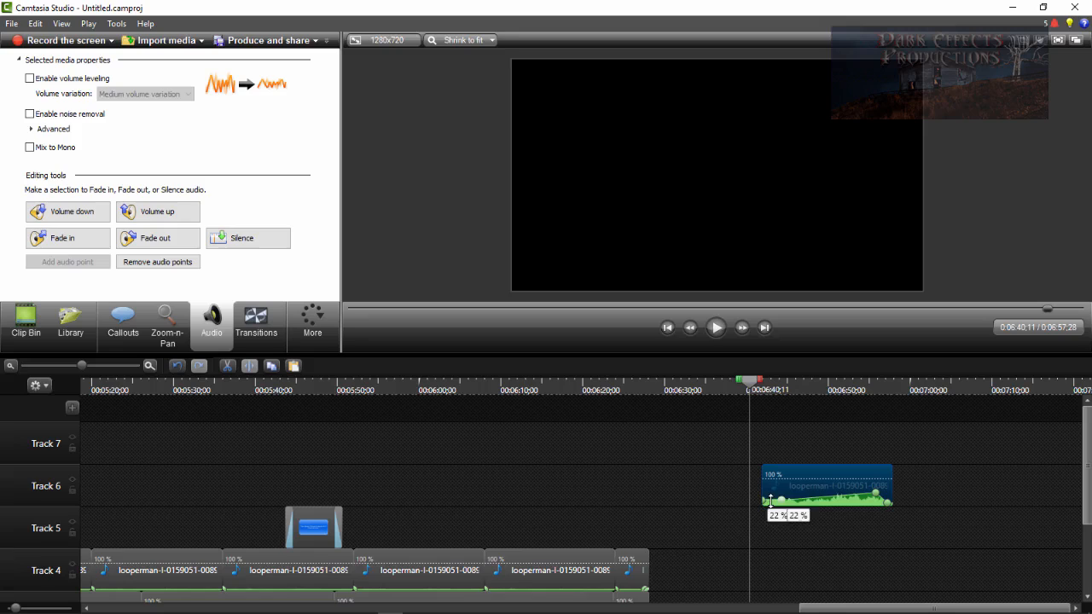
- Form a fade-in ramp at the clip's start, from 22% rising to 50%
drag(772, 502, 785, 497)
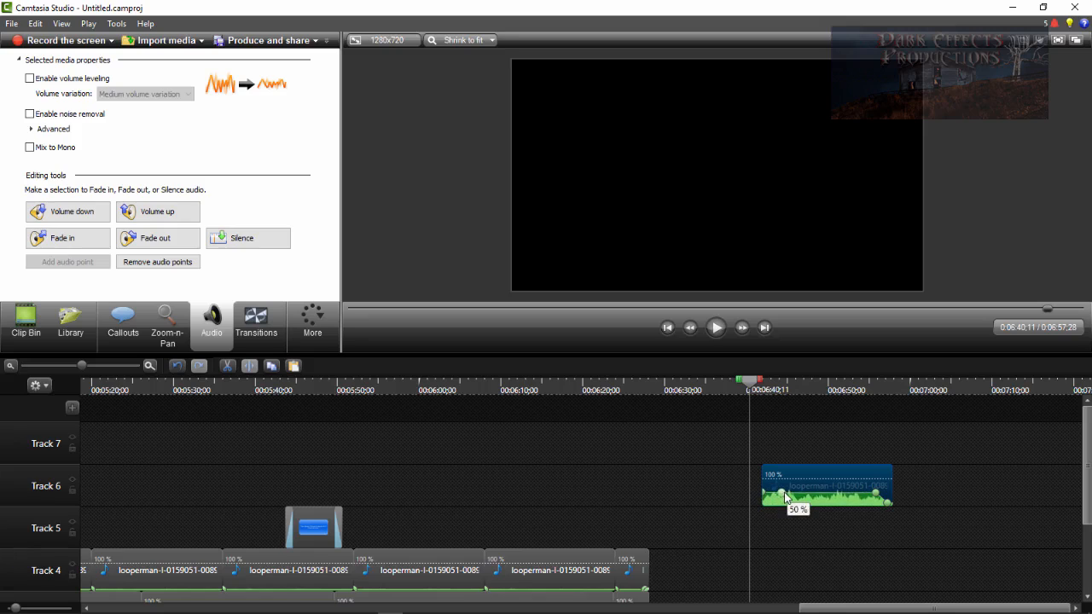
drag(785, 498, 795, 491)
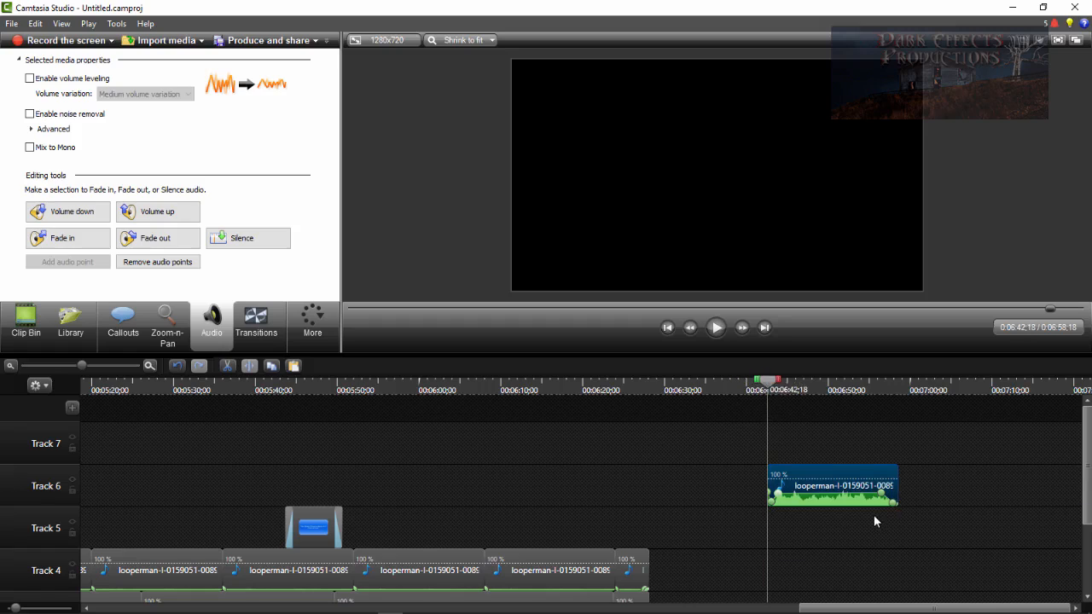
mouse_move(937, 505)
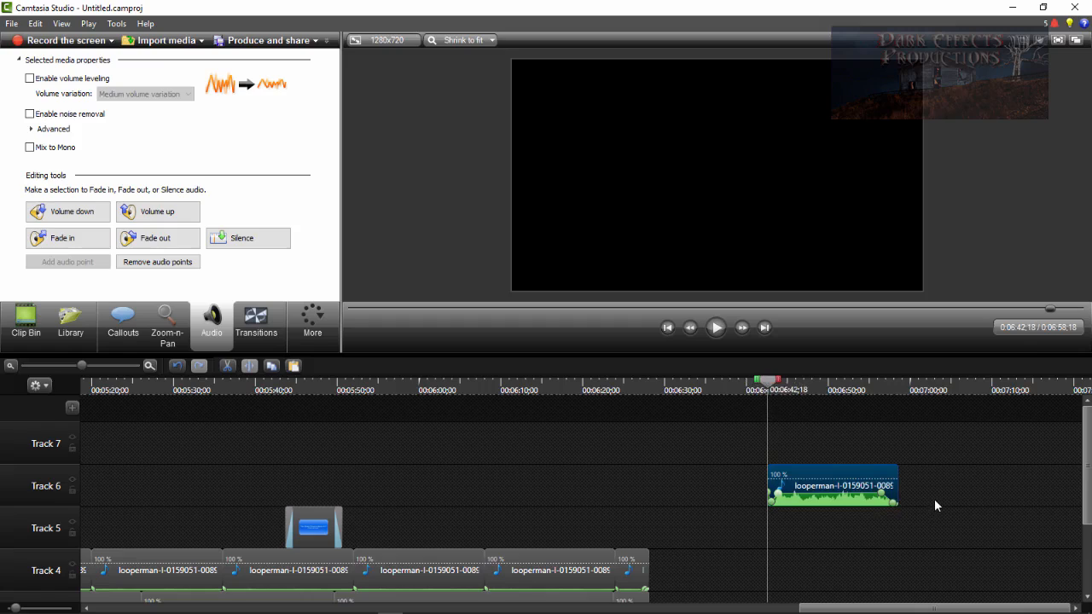
mouse_move(937, 493)
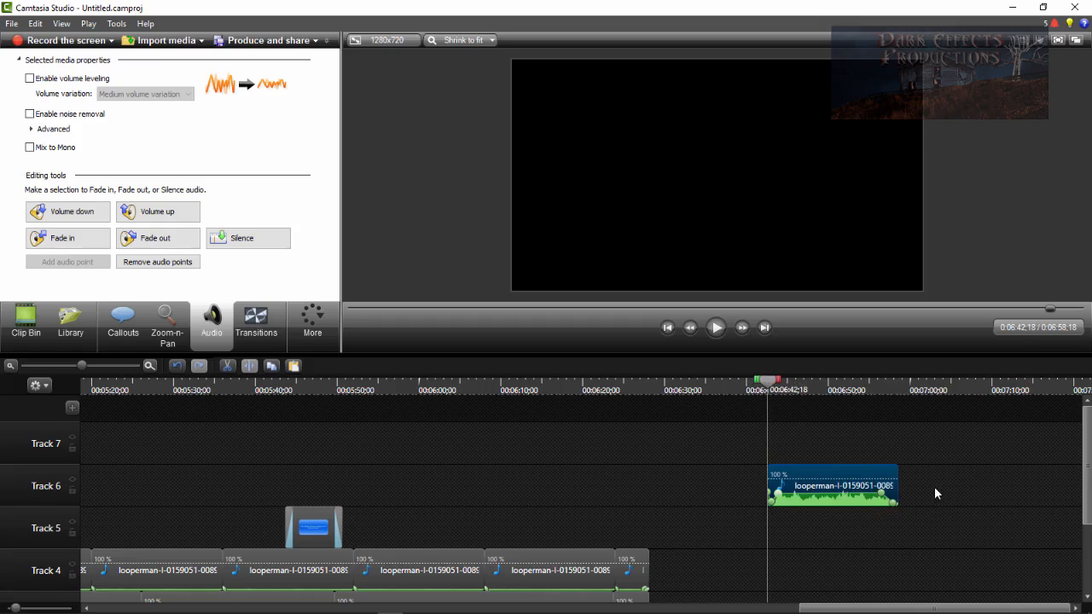